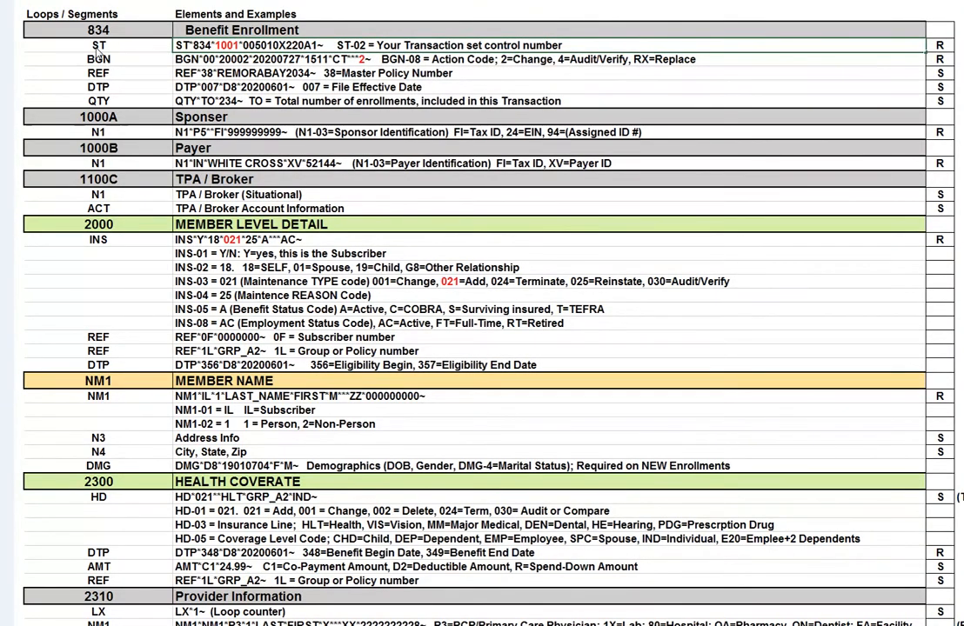
pyautogui.moveTo(165, 53)
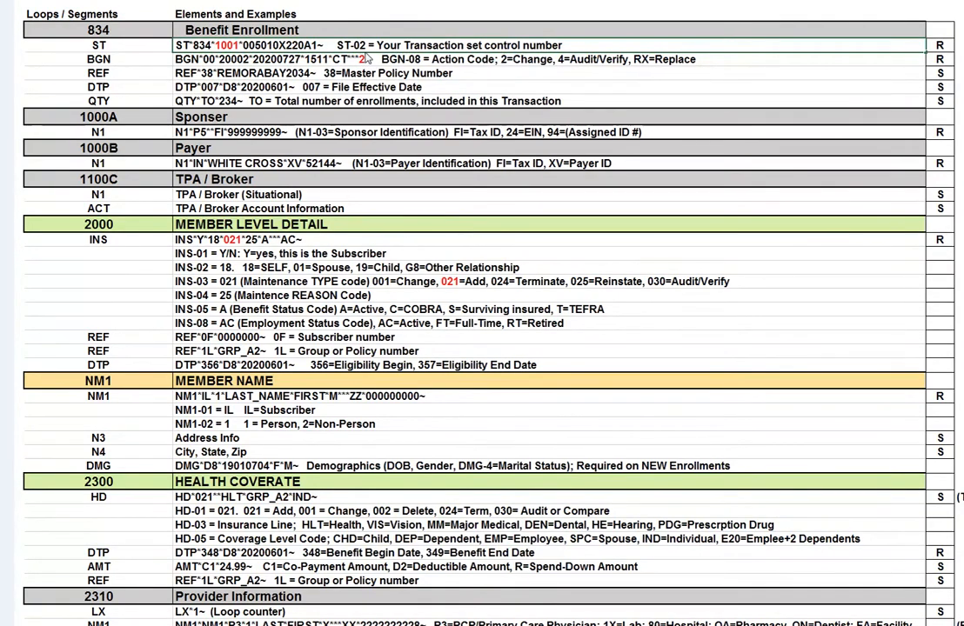
pyautogui.moveTo(504, 78)
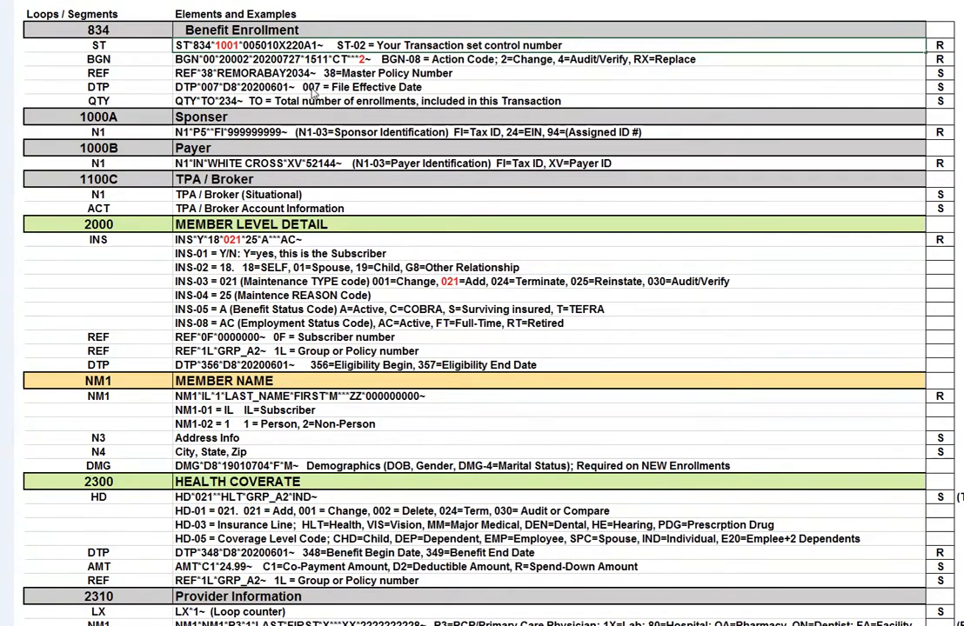
pyautogui.moveTo(99, 115)
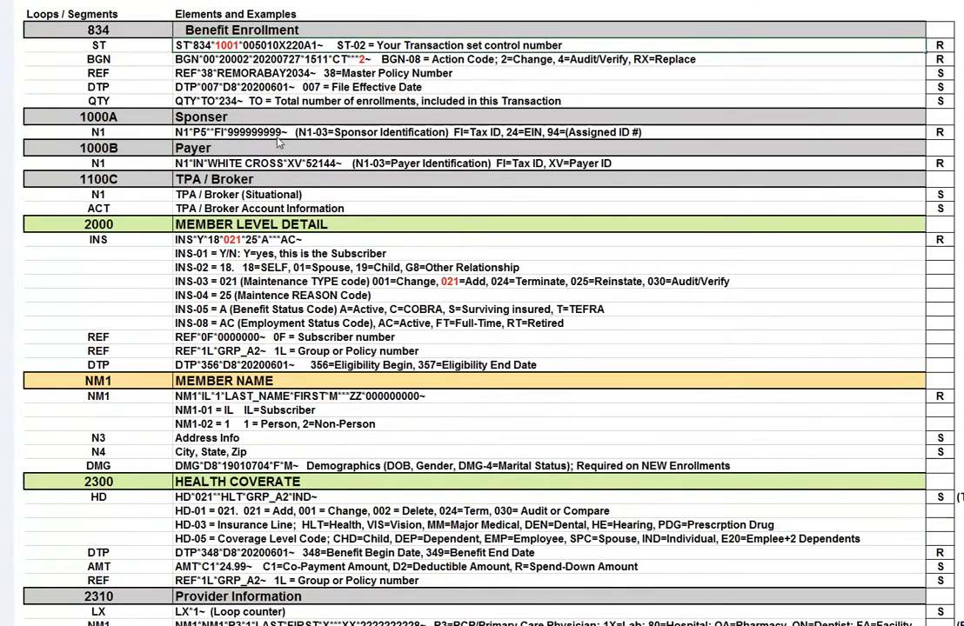
pyautogui.moveTo(215, 153)
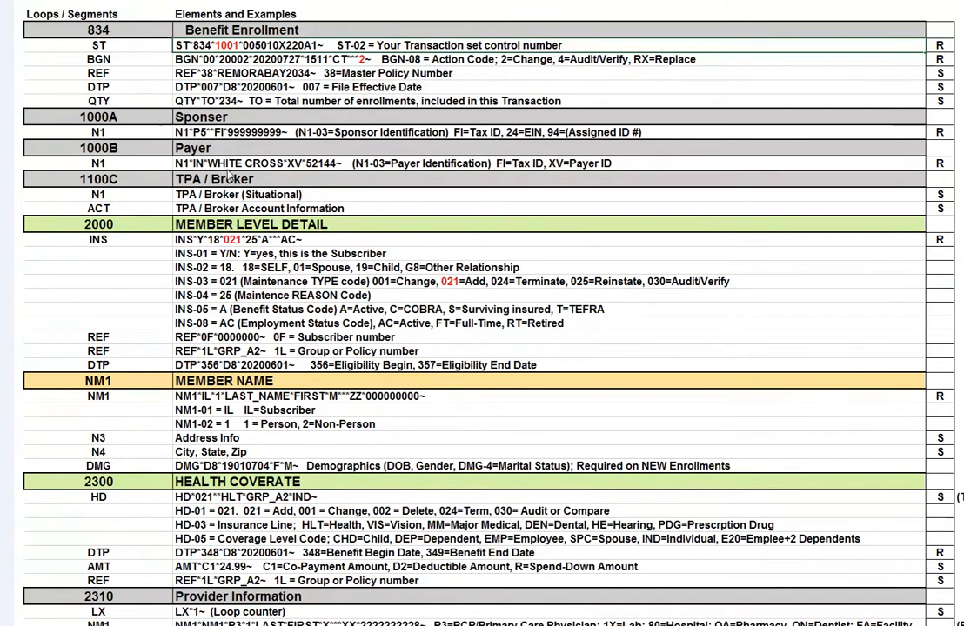
pyautogui.moveTo(102, 152)
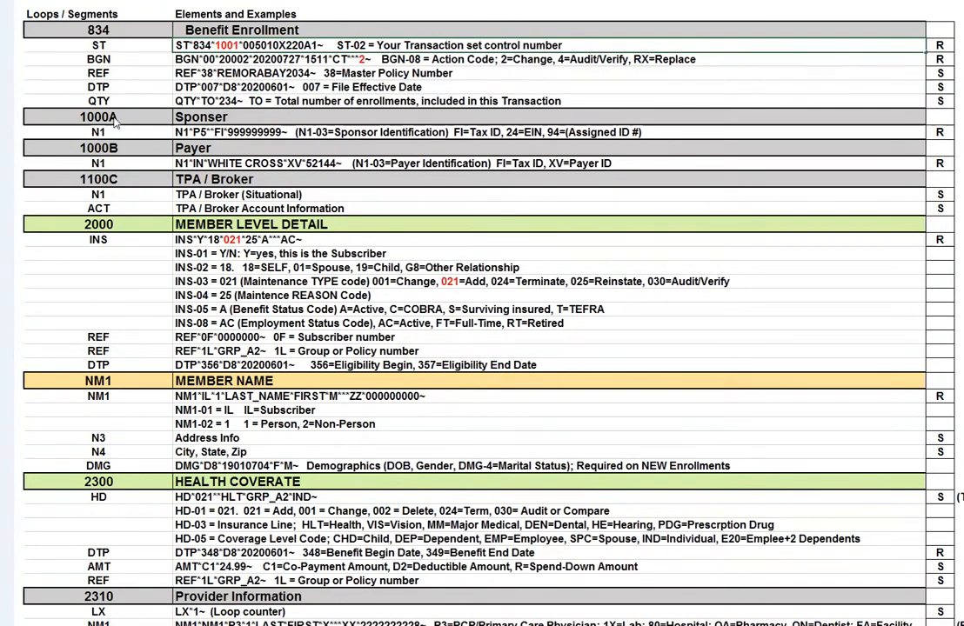
pyautogui.moveTo(849, 195)
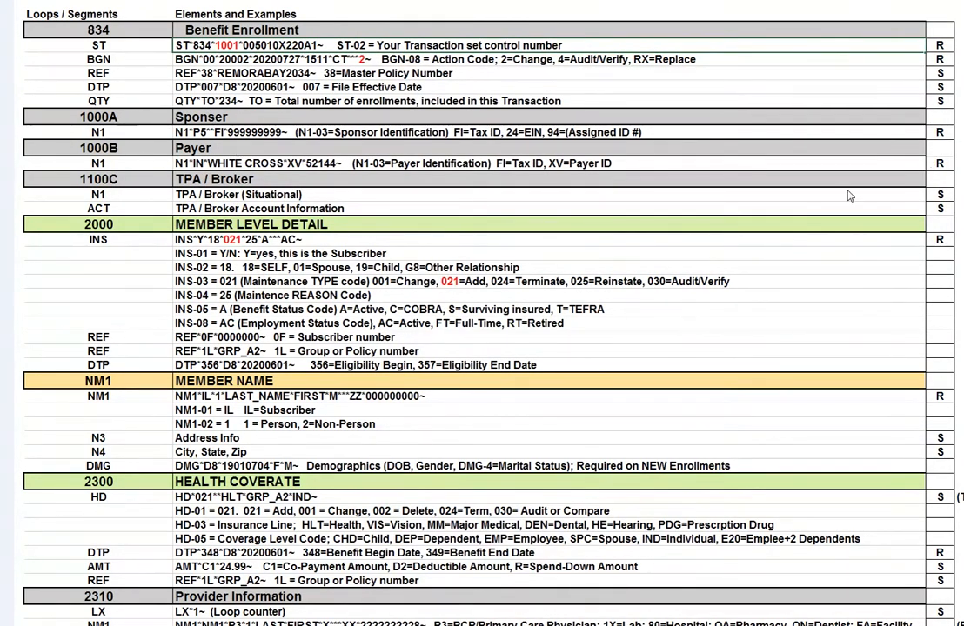
pyautogui.moveTo(165, 231)
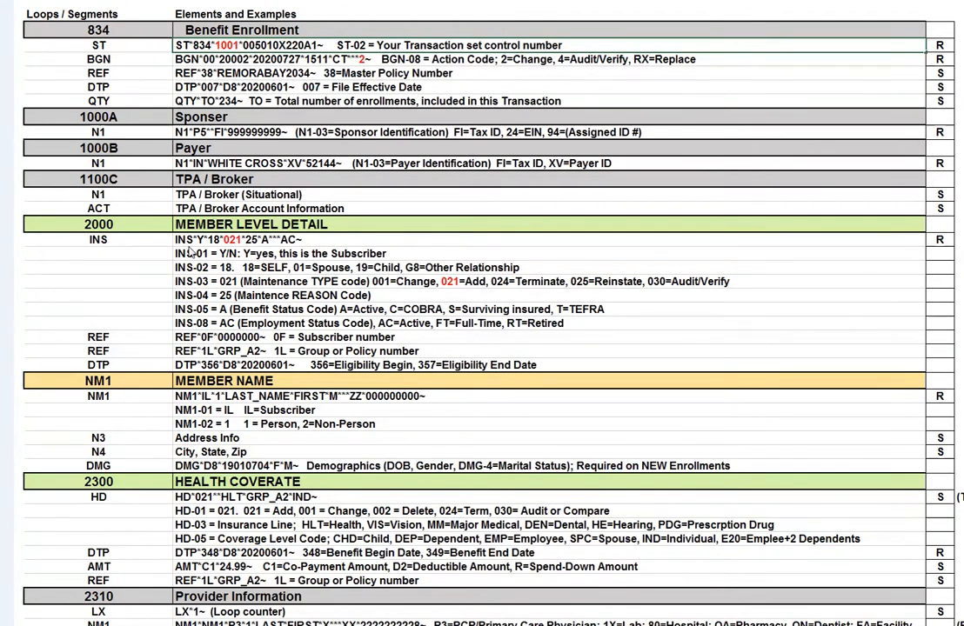
pyautogui.moveTo(198, 254)
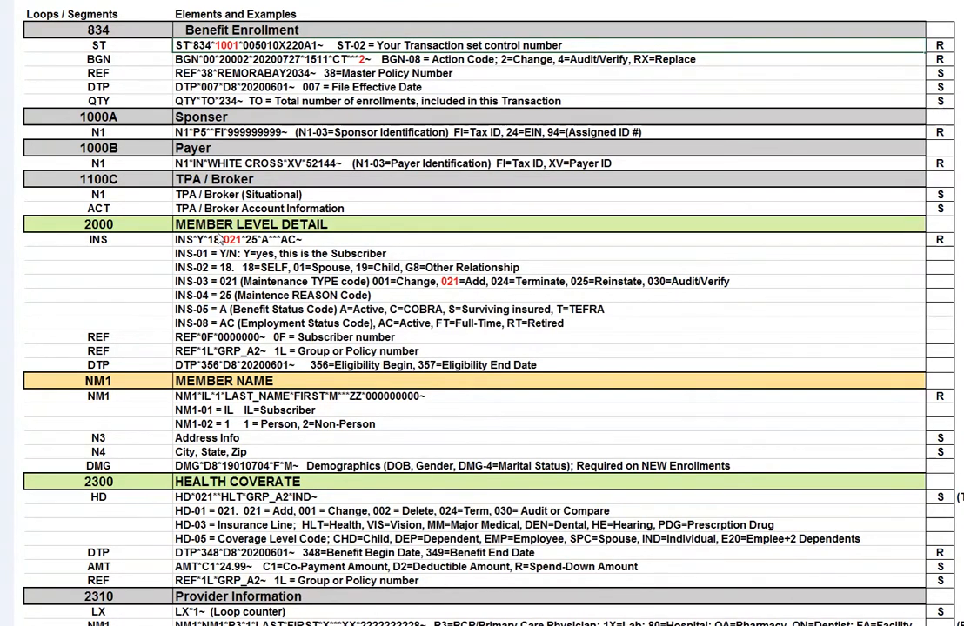
pyautogui.moveTo(211, 253)
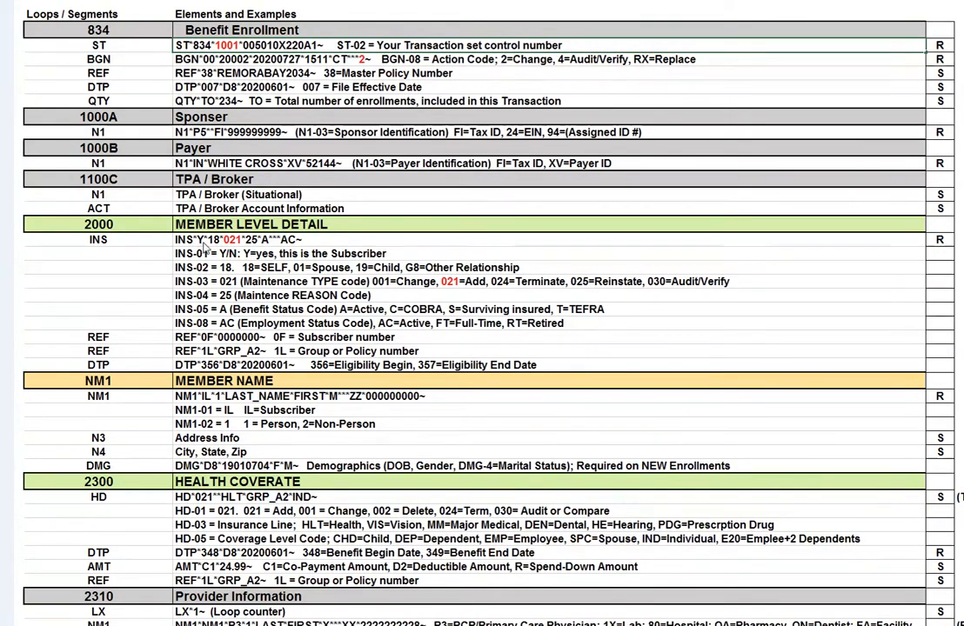
pyautogui.moveTo(204, 252)
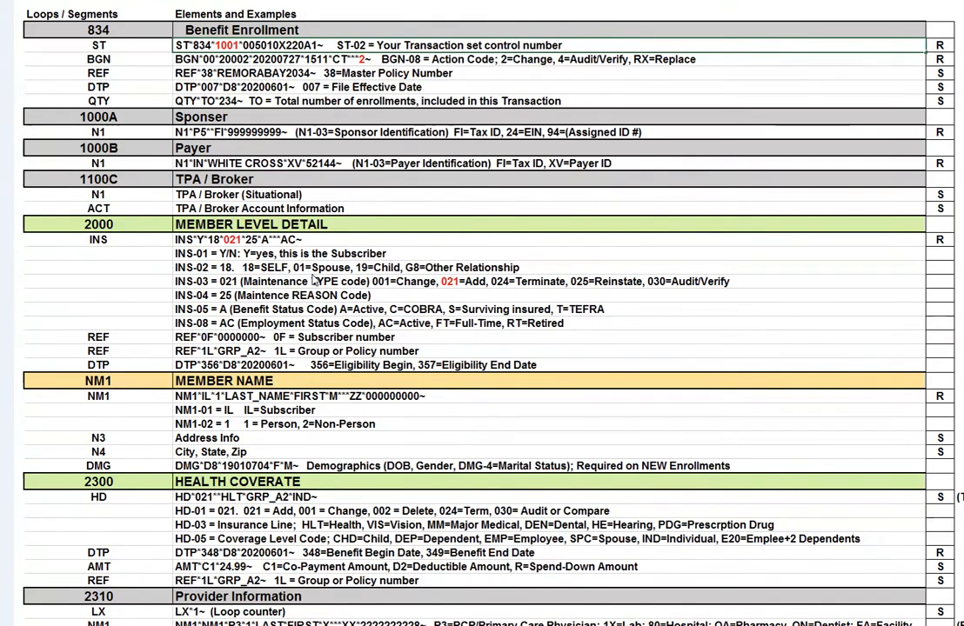
pyautogui.moveTo(108, 349)
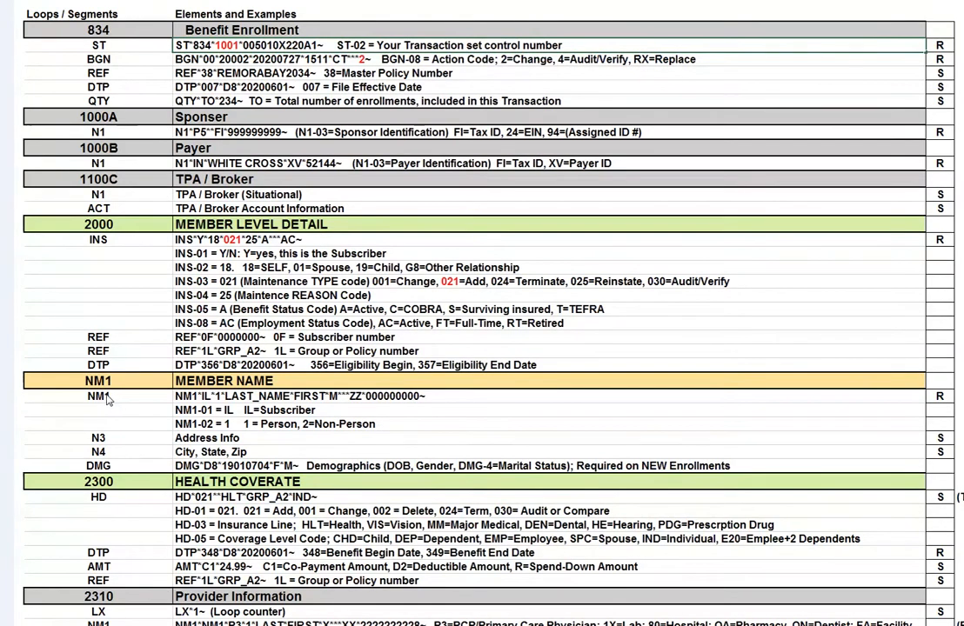
pyautogui.moveTo(139, 394)
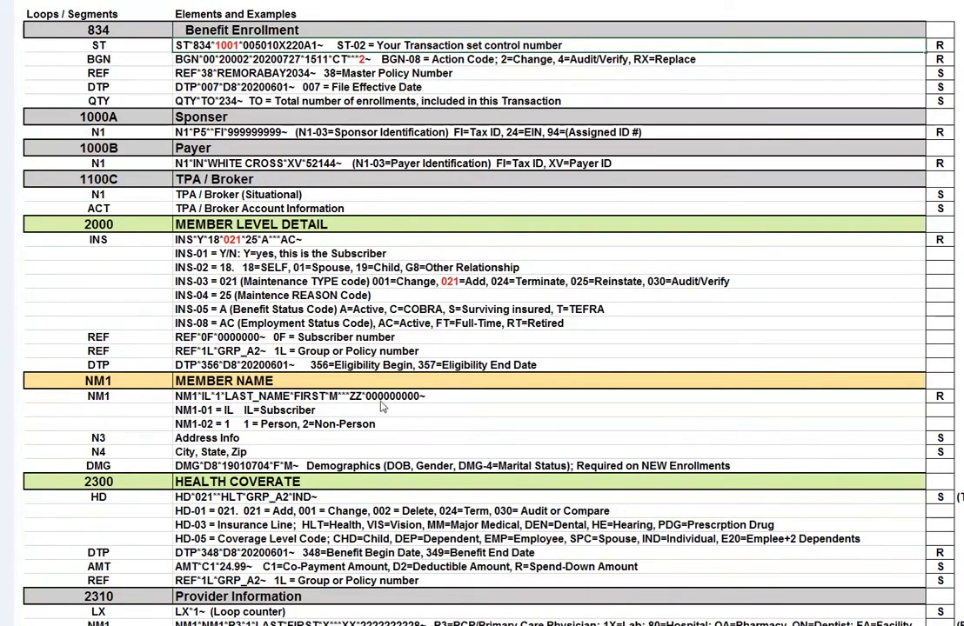
pyautogui.moveTo(295, 438)
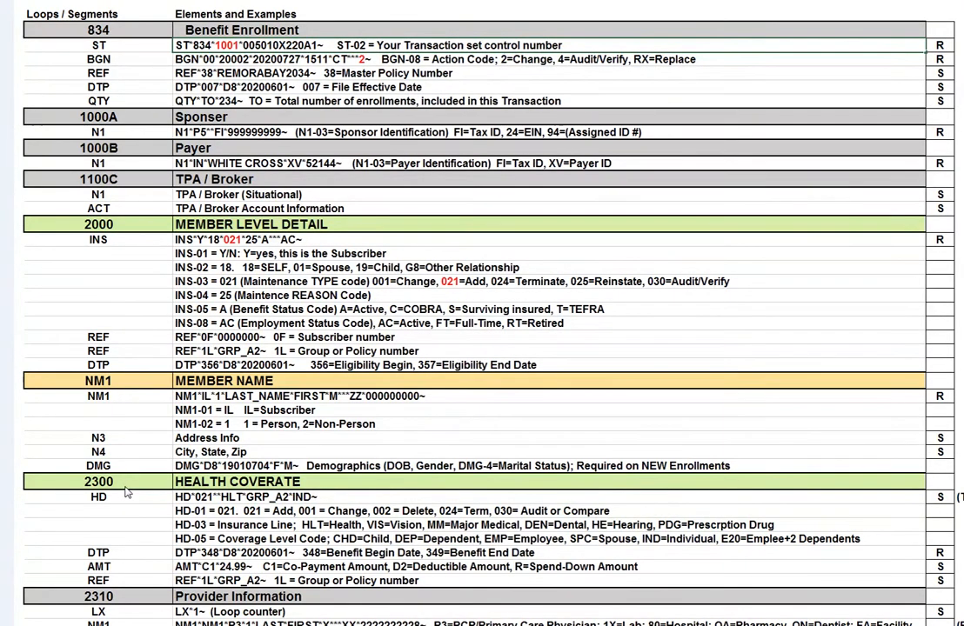
pyautogui.moveTo(166, 488)
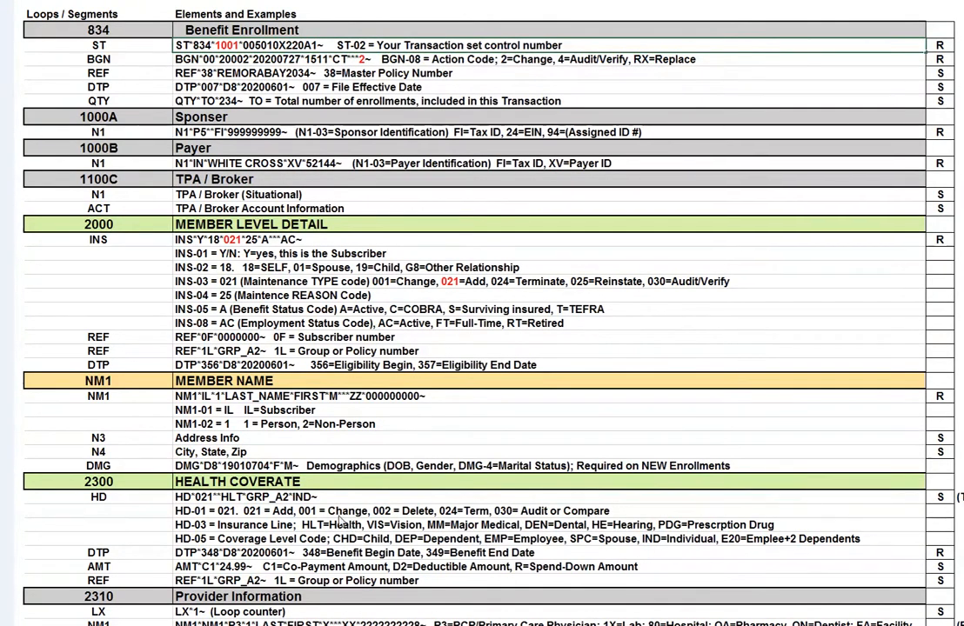
pyautogui.moveTo(181, 510)
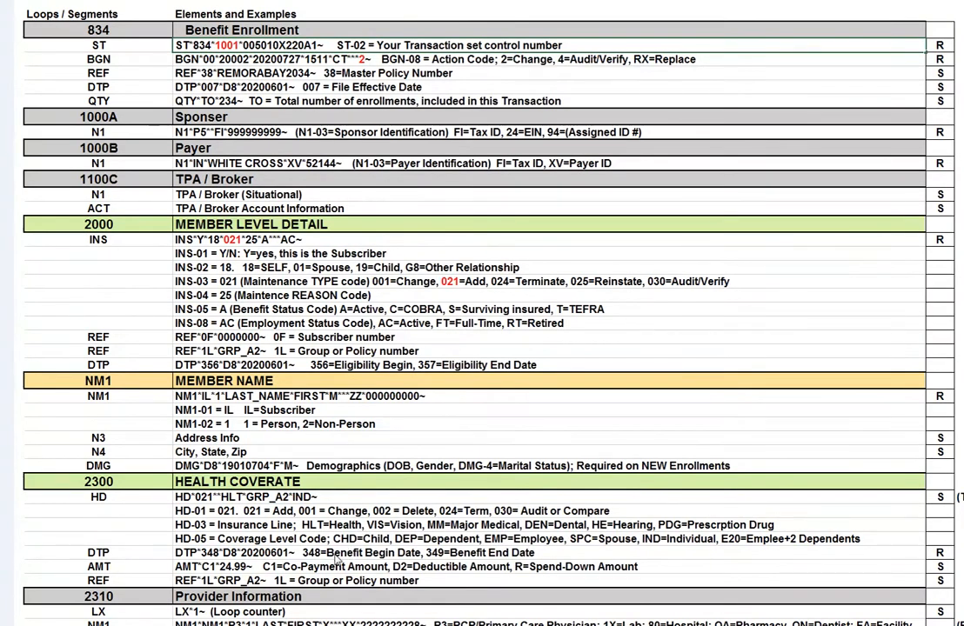
pyautogui.moveTo(311, 567)
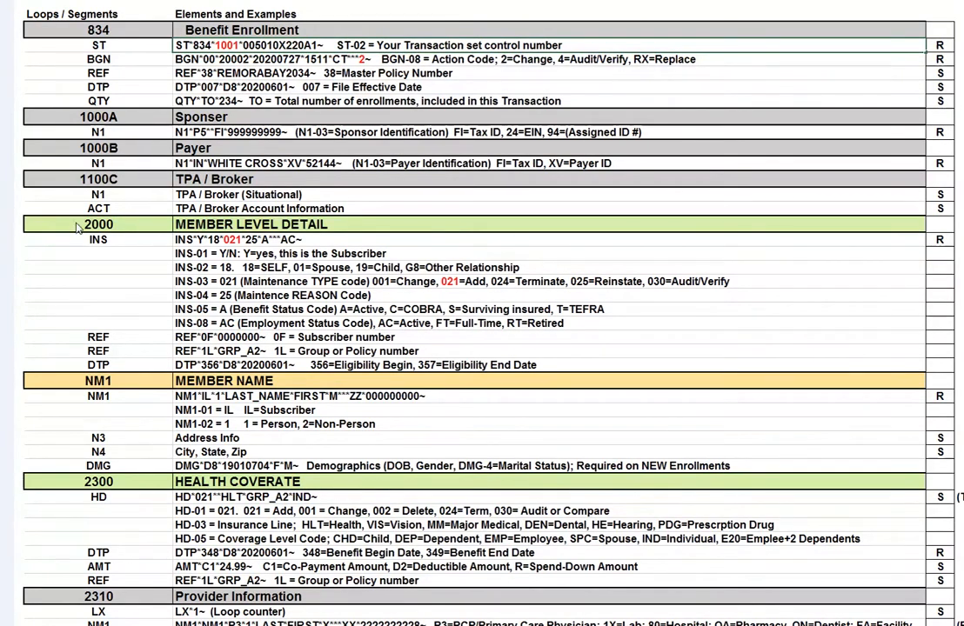
pyautogui.moveTo(235, 521)
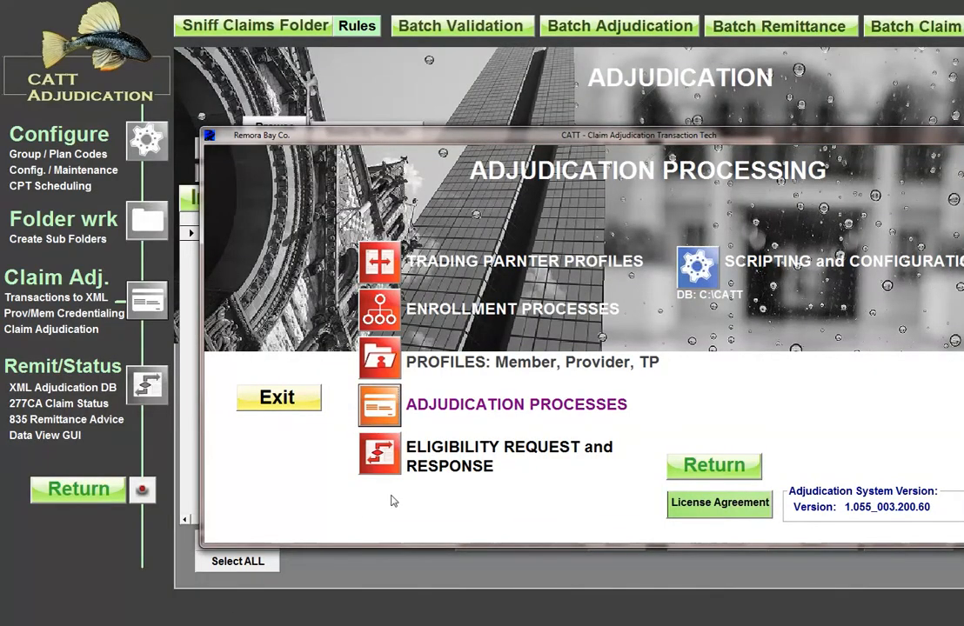
# - Dismiss the Adjudication Processing menu with Return
pyautogui.click(516, 404)
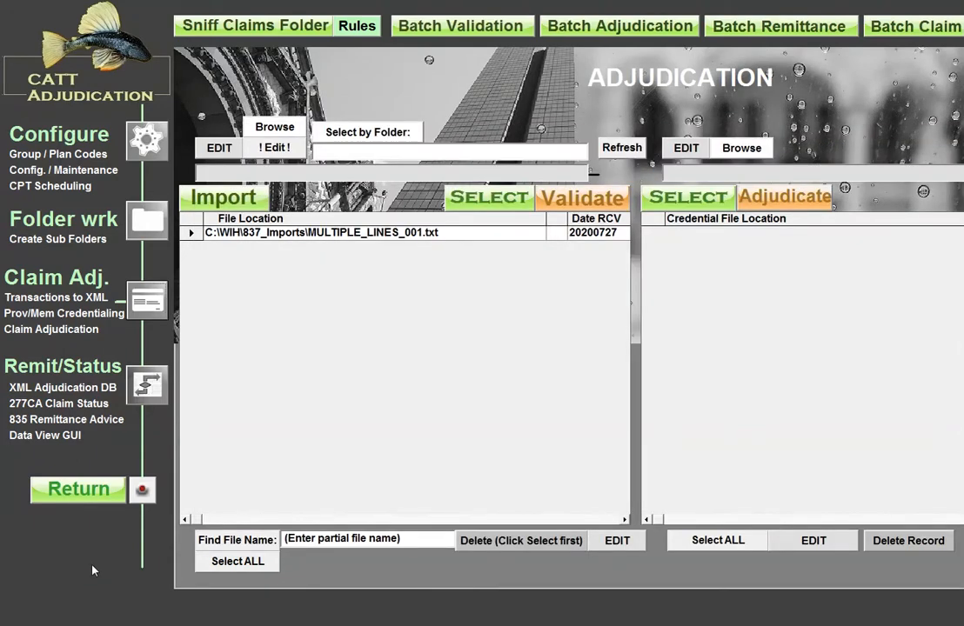
pyautogui.moveTo(126, 456)
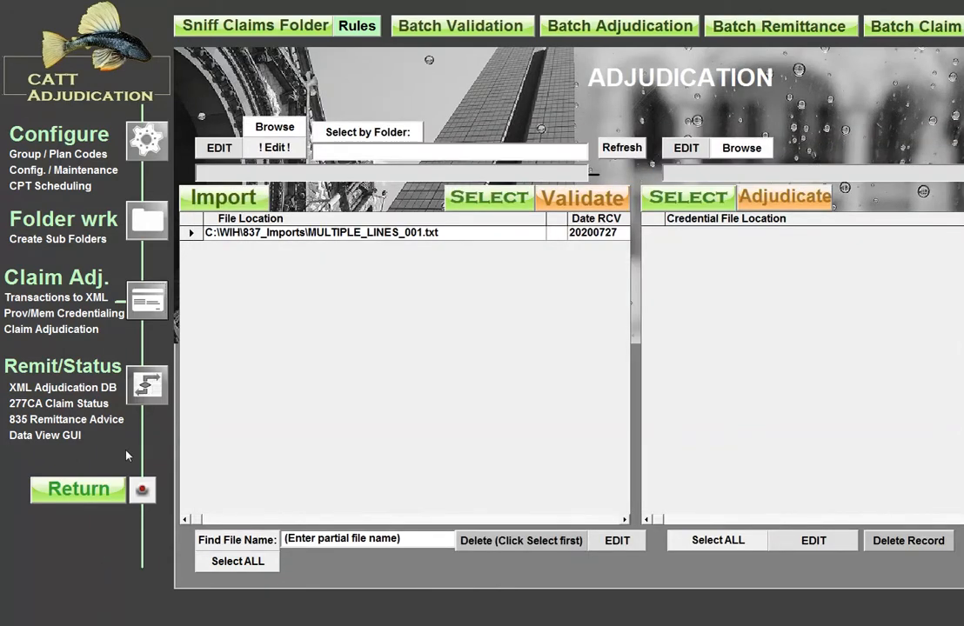
pyautogui.moveTo(133, 442)
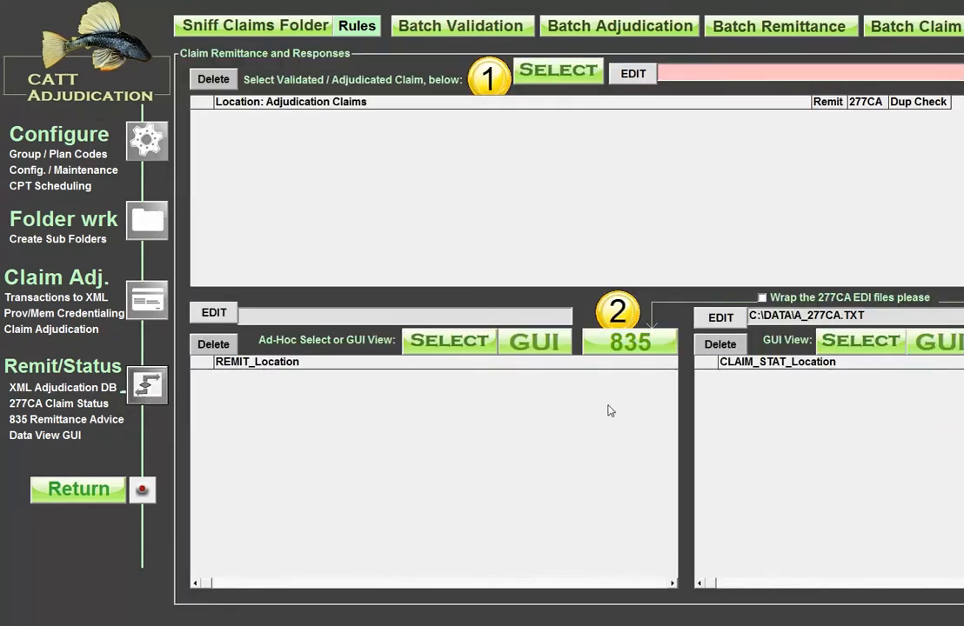
pyautogui.moveTo(477, 206)
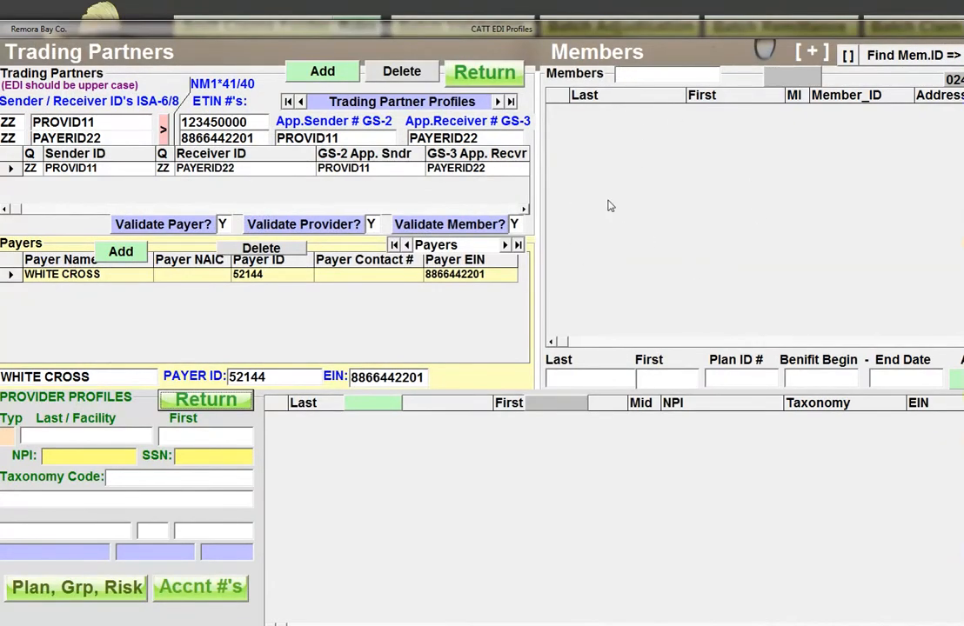
pyautogui.moveTo(468, 514)
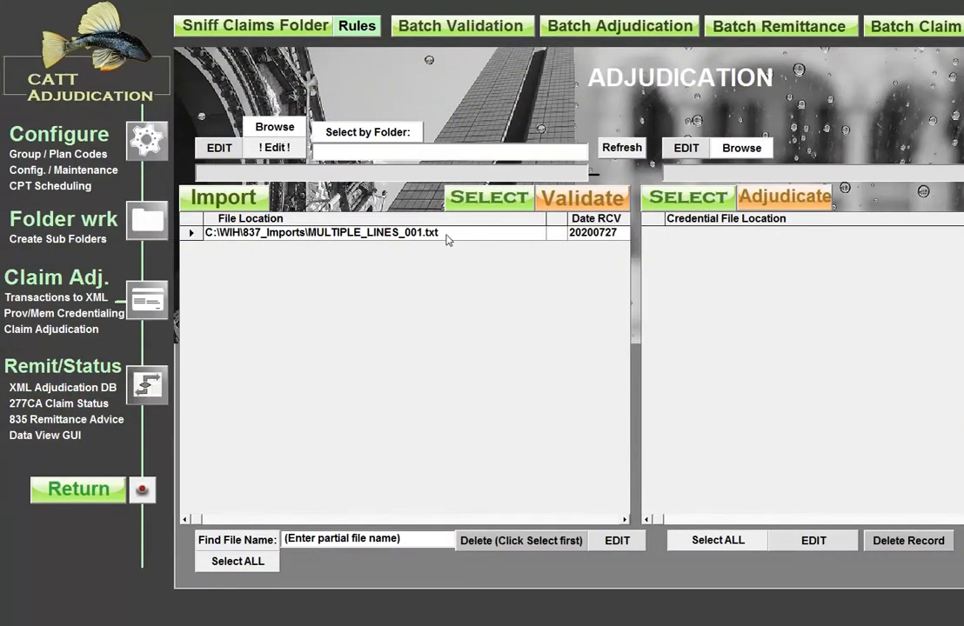
# - Select the MULTIPLE_LINES_001.txt claim row and validate it
pyautogui.click(322, 232)
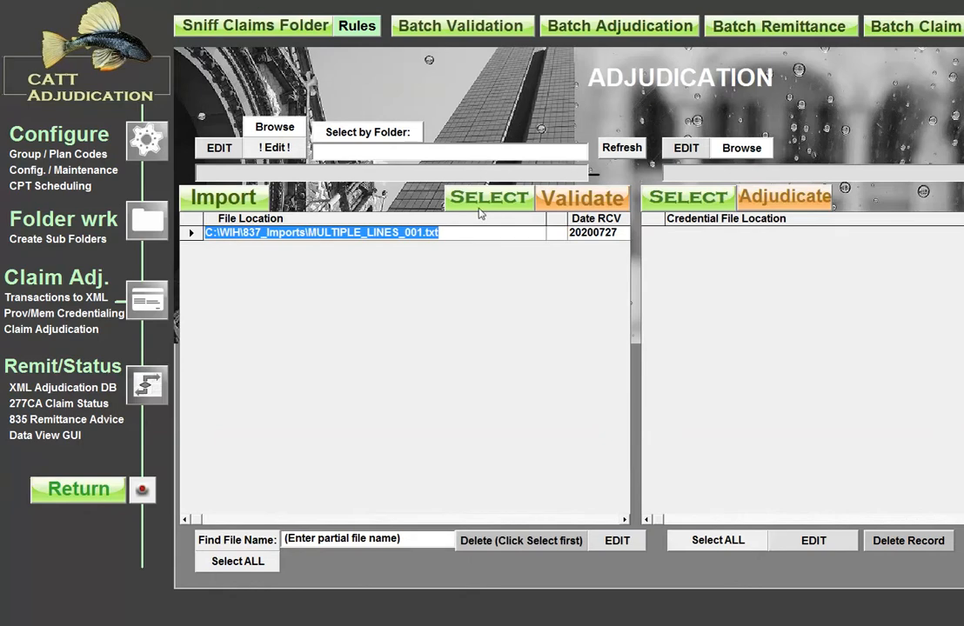
pyautogui.click(582, 198)
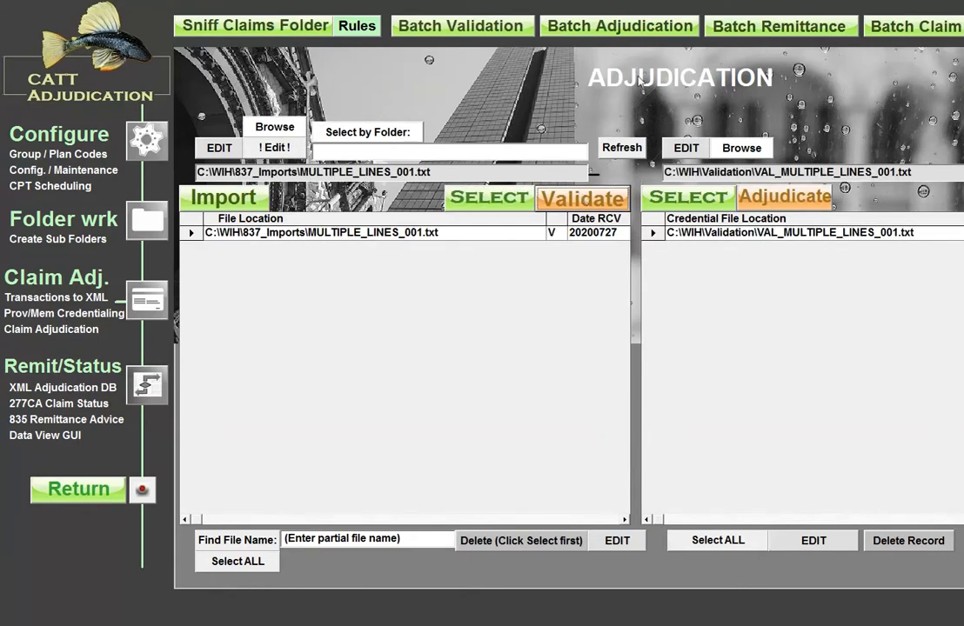
pyautogui.moveTo(719, 251)
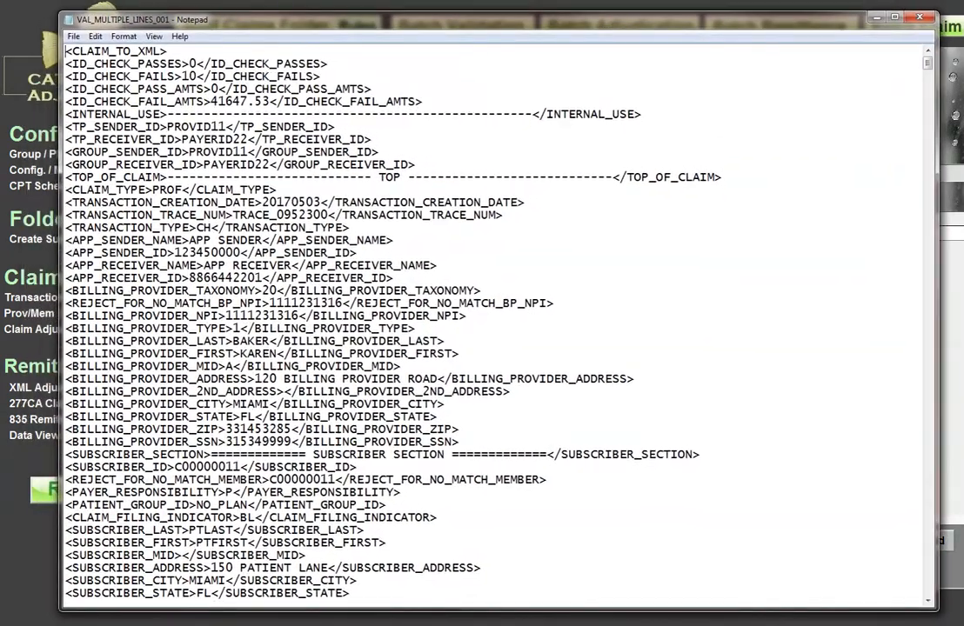
# - Drag across the VAL_MULTIPLE_LINES_001 validation output in Notepad
pyautogui.moveTo(65, 302); pyautogui.dragTo(87, 315)
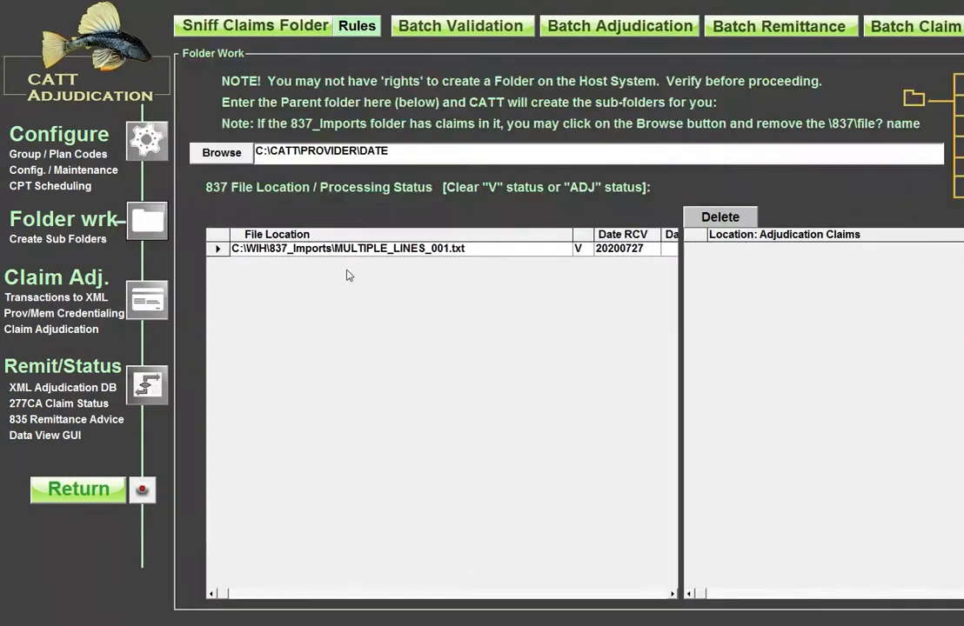
pyautogui.moveTo(894, 70)
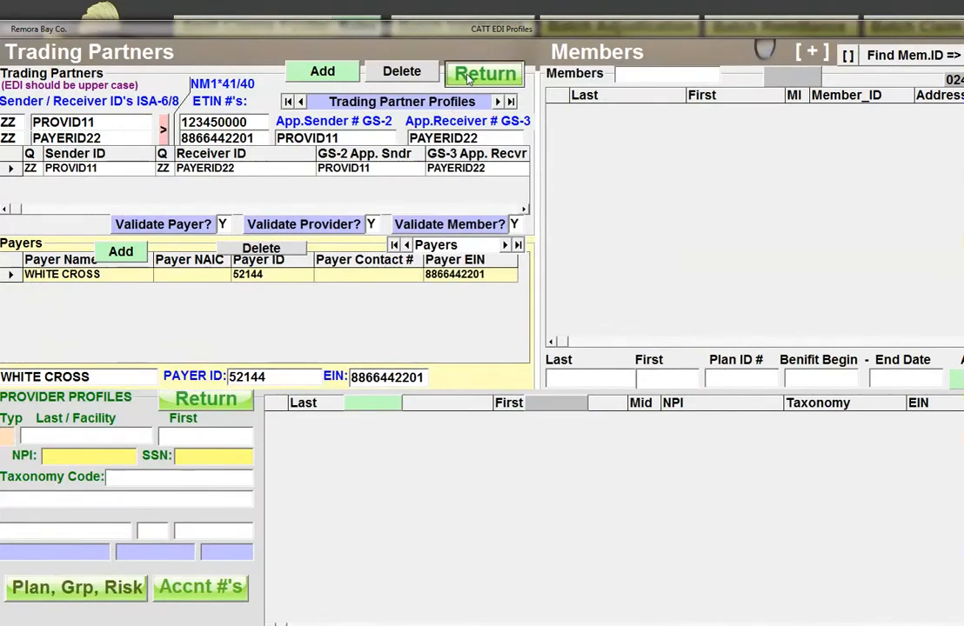
# - Leave Trading Partner Profiles, highlight the SPA and 021 codes in 834_ENROLL_UNWRAP, and close it
pyautogui.click(484, 73)
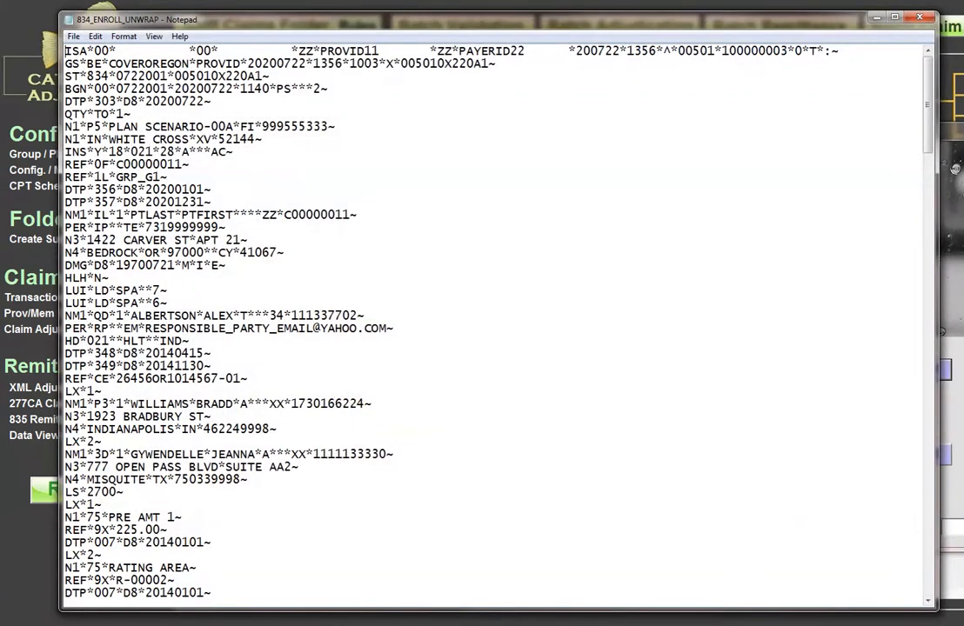
pyautogui.doubleClick(102, 77)
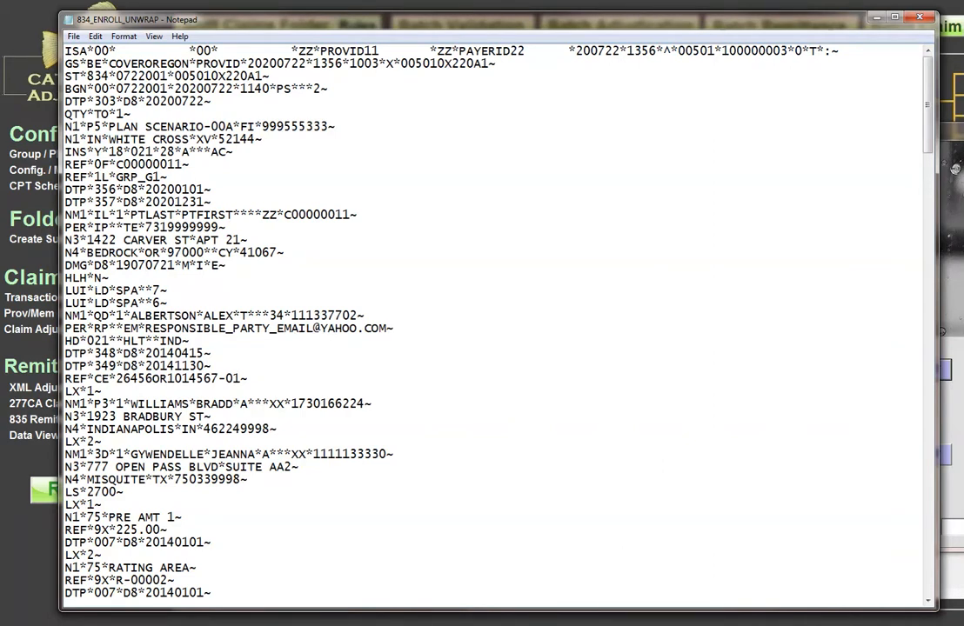
pyautogui.doubleClick(75, 290)
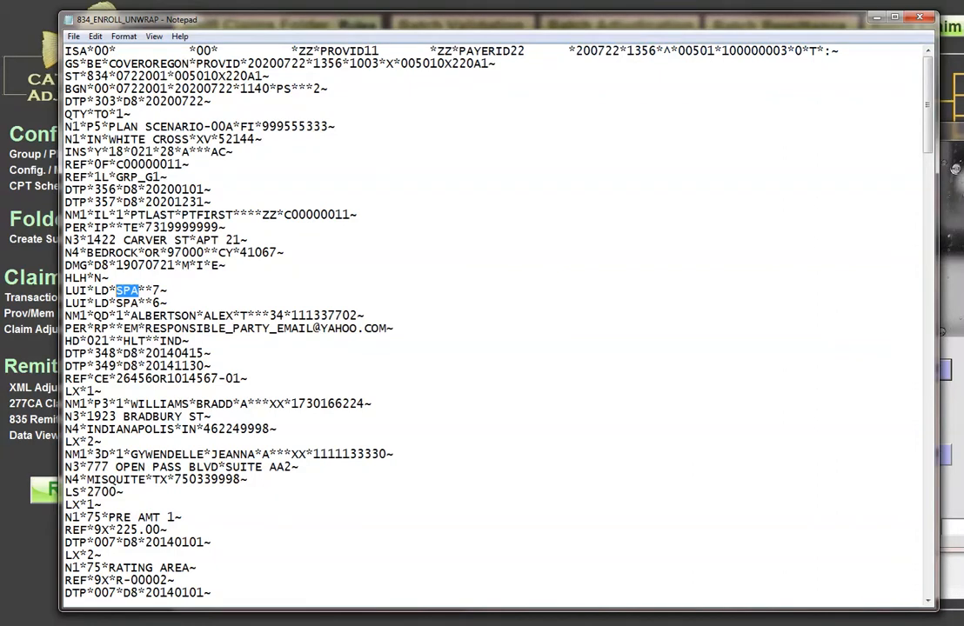
pyautogui.doubleClick(99, 336)
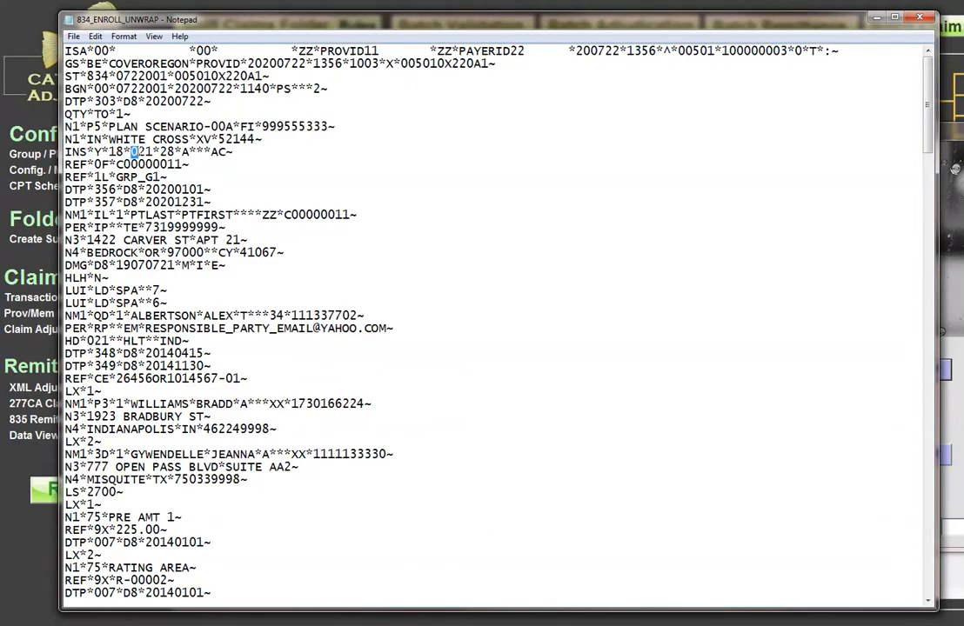
pyautogui.doubleClick(140, 153)
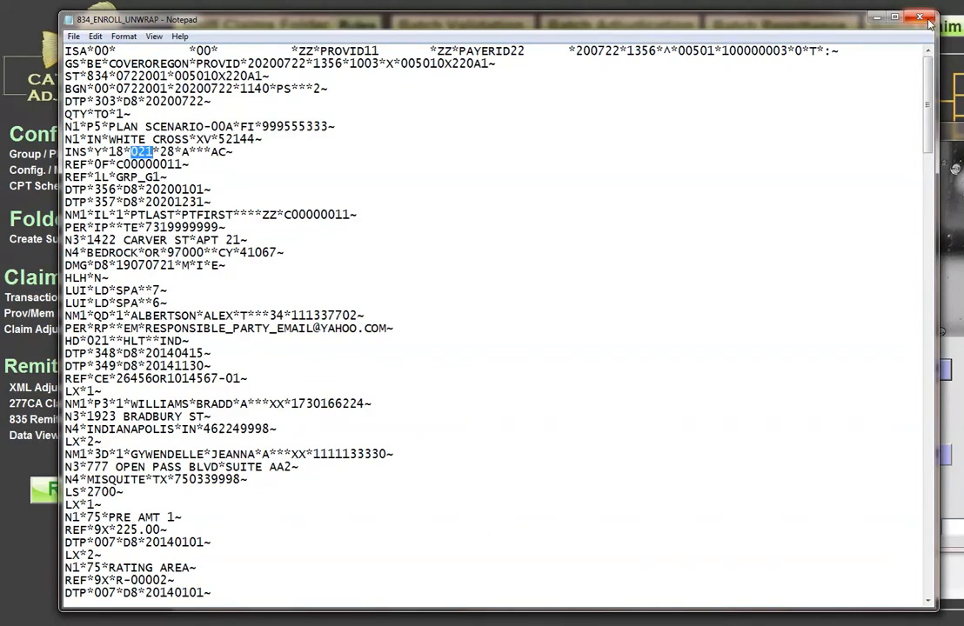
pyautogui.click(916, 19)
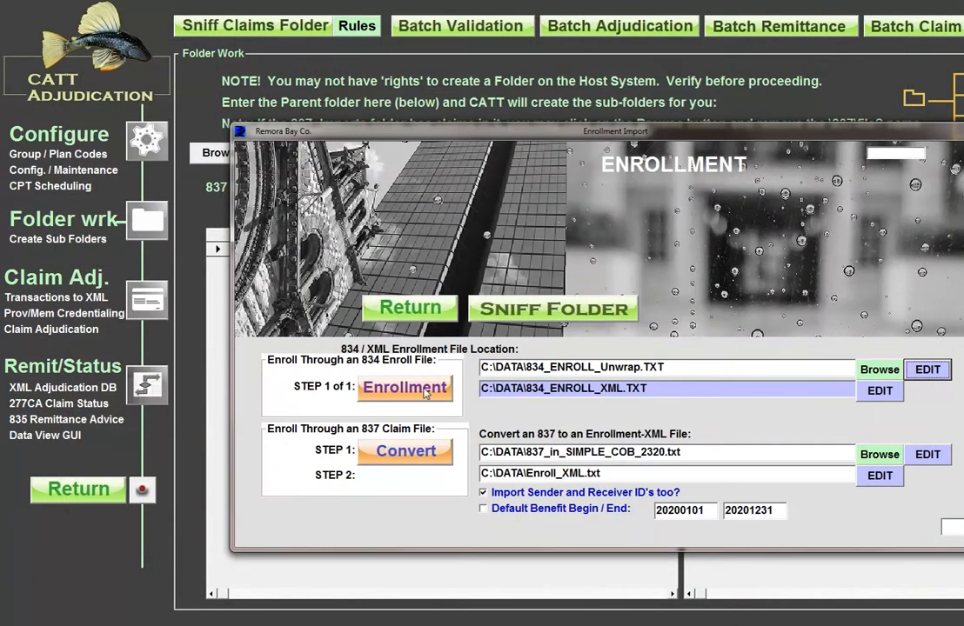
# - Run the 834 enrollment import to load members, providers and the White Cross payer
pyautogui.click(408, 308)
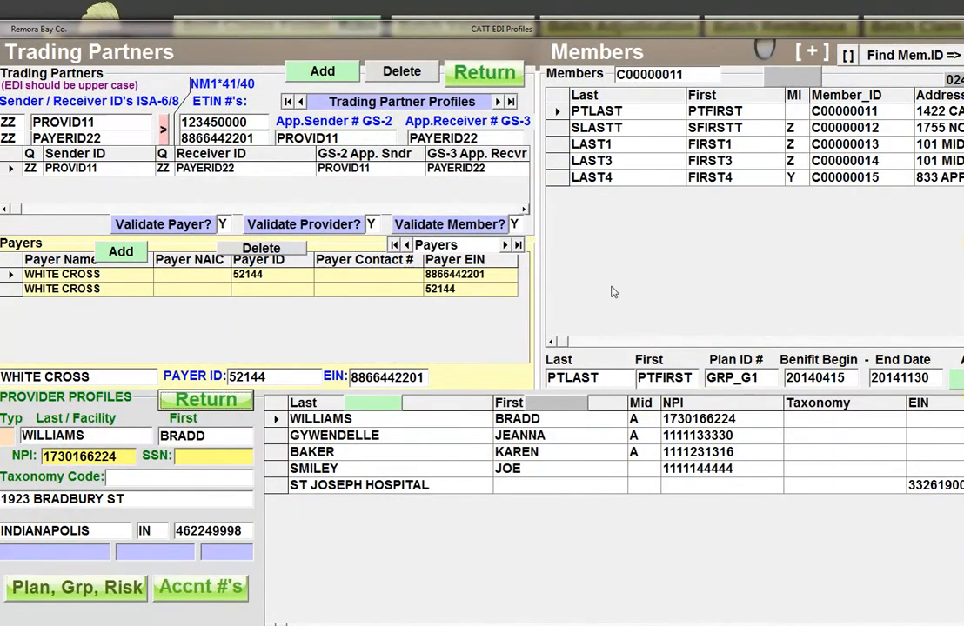
pyautogui.moveTo(574, 601)
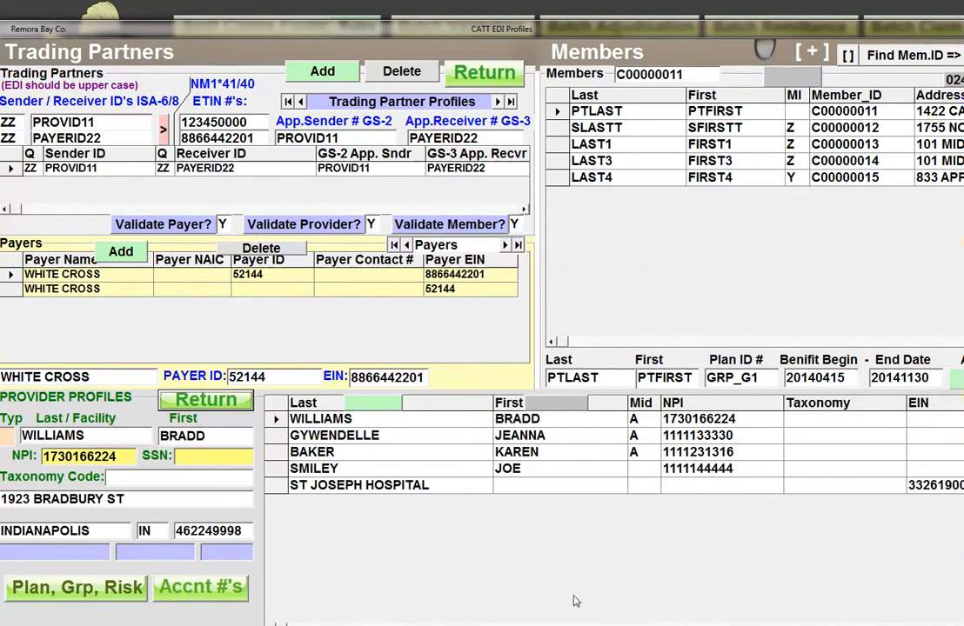
pyautogui.moveTo(524, 150)
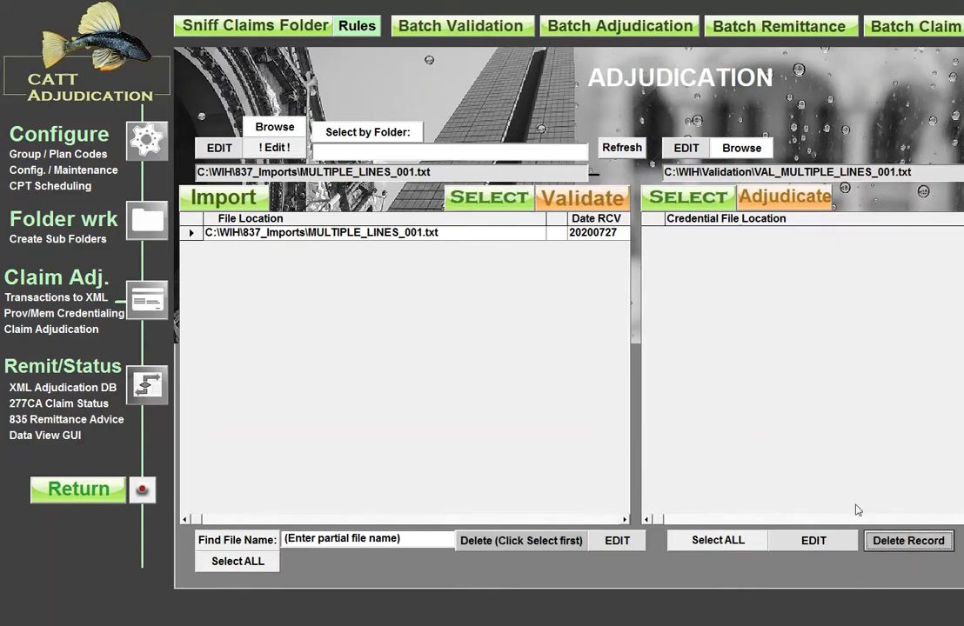
# - Validate MULTIPLE_LINES_001 and choose its validated file for adjudication
pyautogui.click(581, 197)
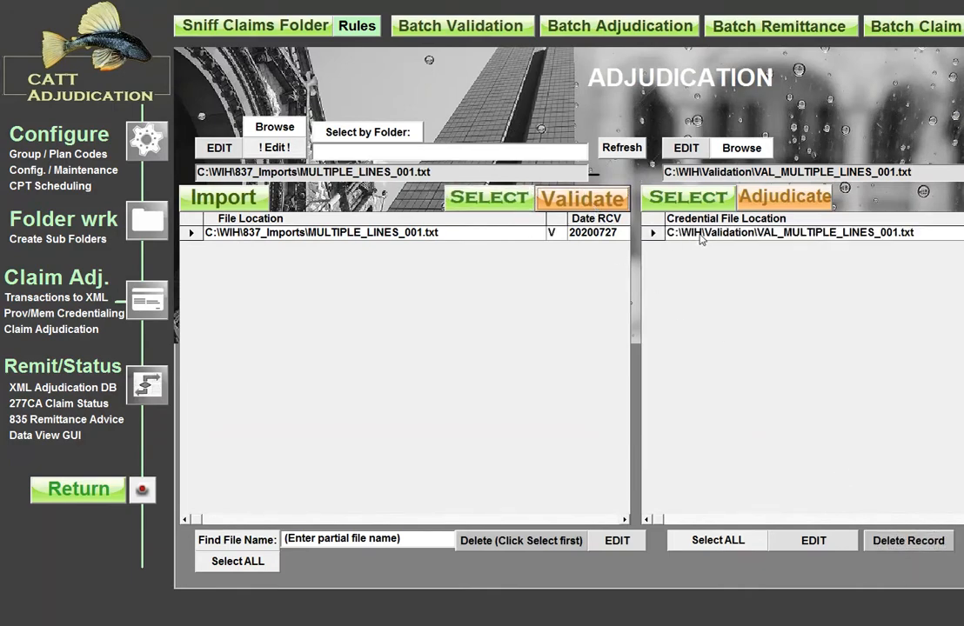
pyautogui.doubleClick(801, 232)
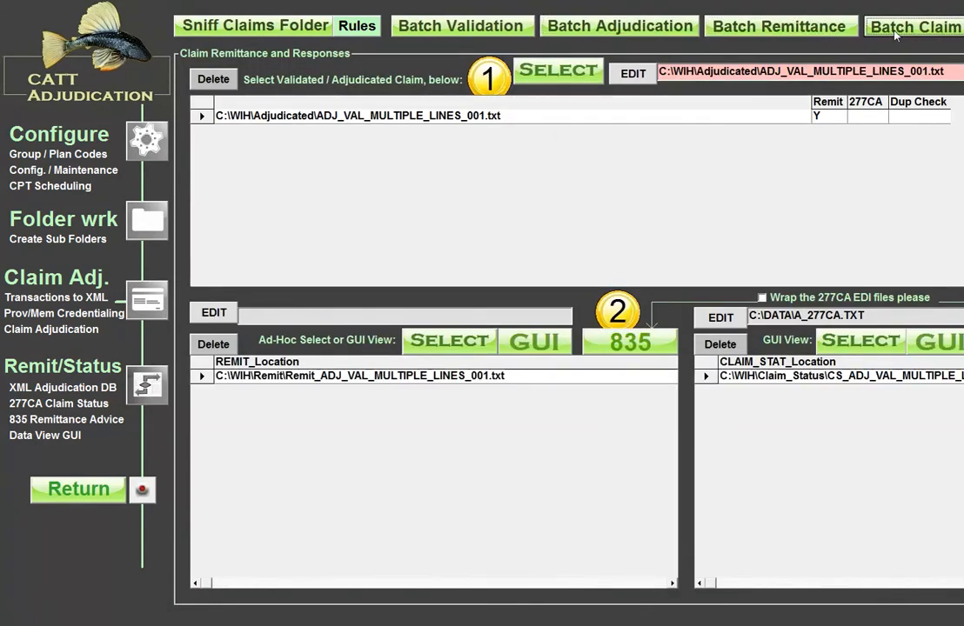
# - Show the 835 remittance line by line in the Claim Status Viewer, then exit it
pyautogui.click(449, 341)
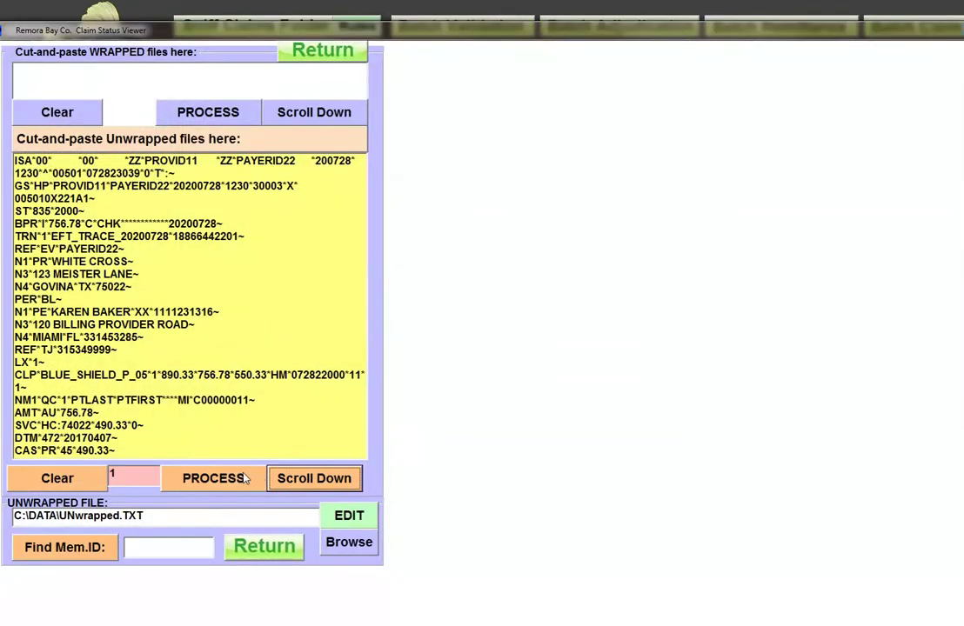
pyautogui.click(213, 478)
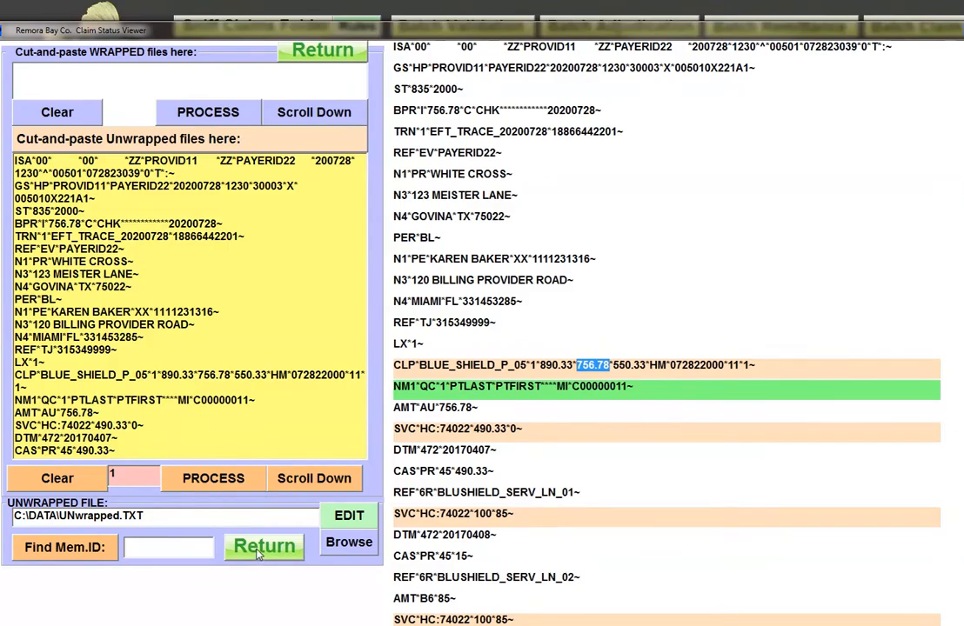
pyautogui.click(265, 546)
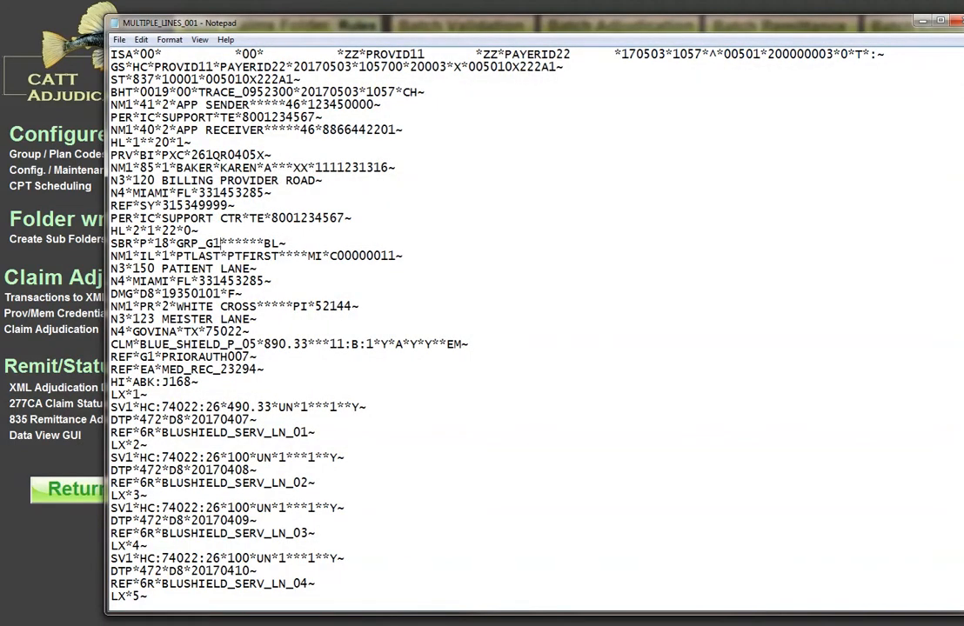
# - Highlight GRP_G1 in the claim's SBR line and select member C00000011's row
pyautogui.doubleClick(210, 242)
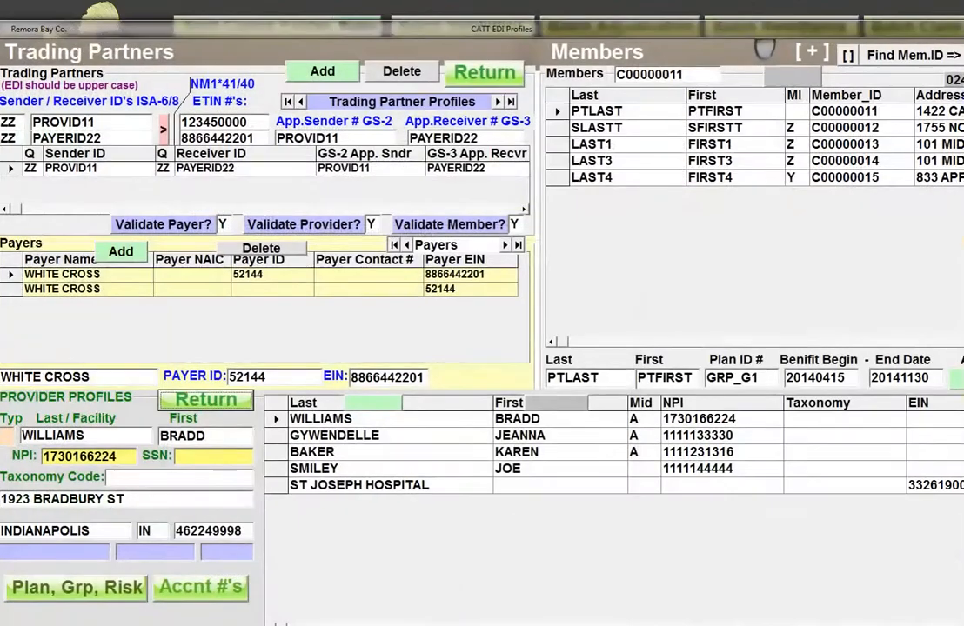
pyautogui.click(597, 111)
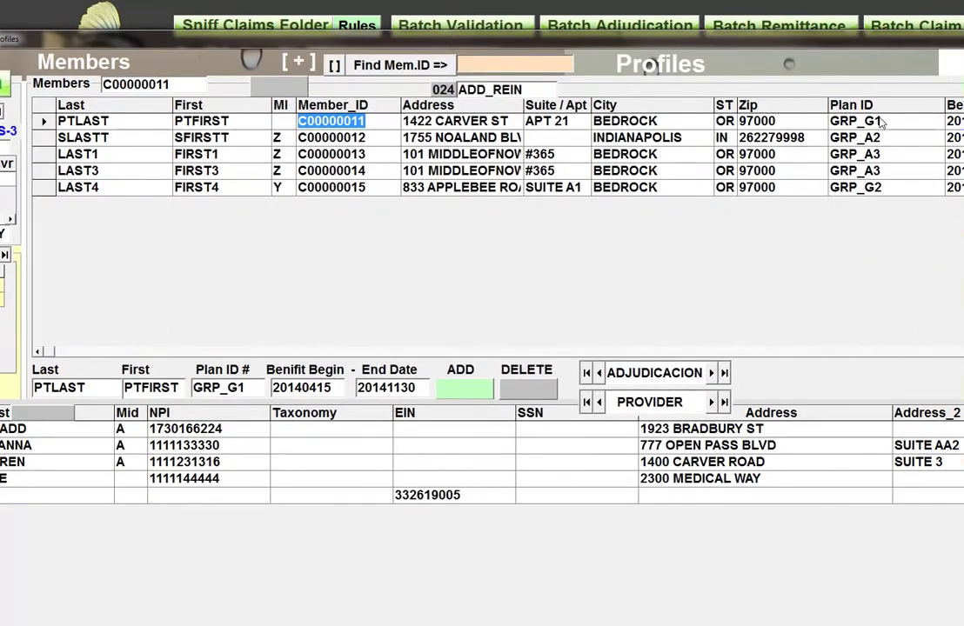
# - Check member C00000011's GRP_G1 Plan ID cell, scrolling the grid right
pyautogui.click(857, 121)
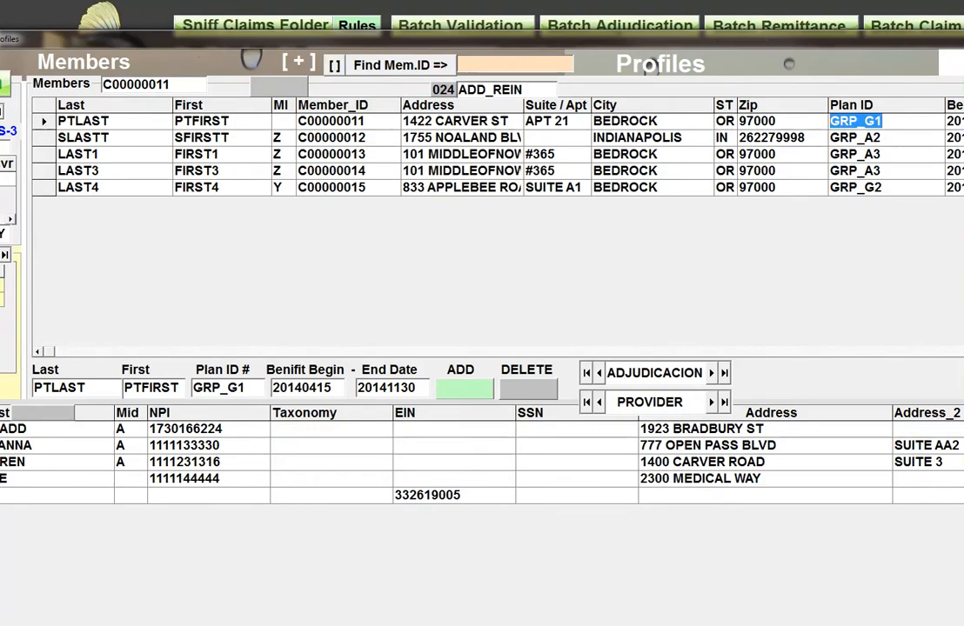
pyautogui.hscroll(3)
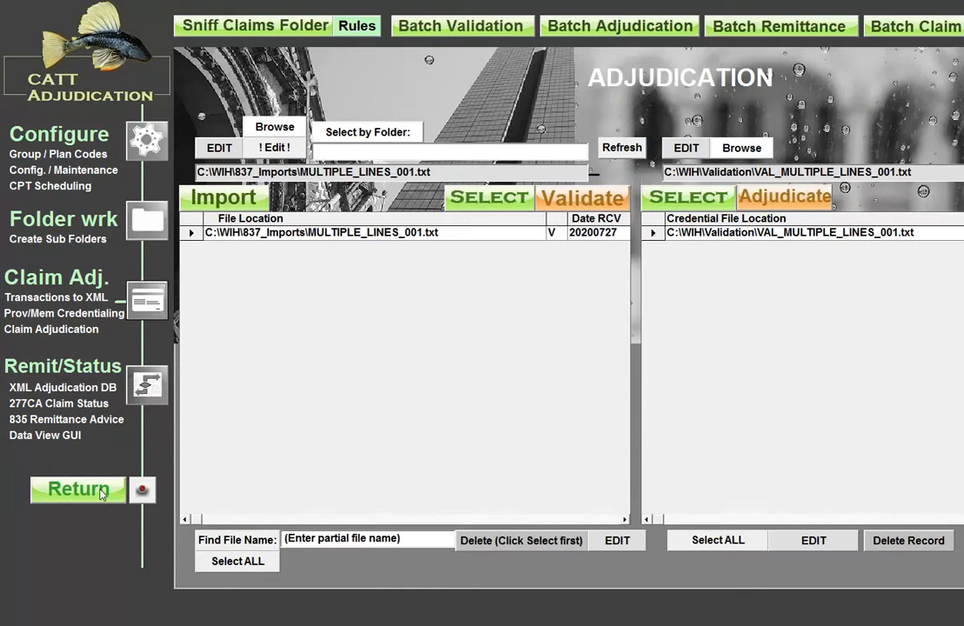
# - Return to the Adjudication Processing menu and dismiss the CATT window
pyautogui.click(77, 490)
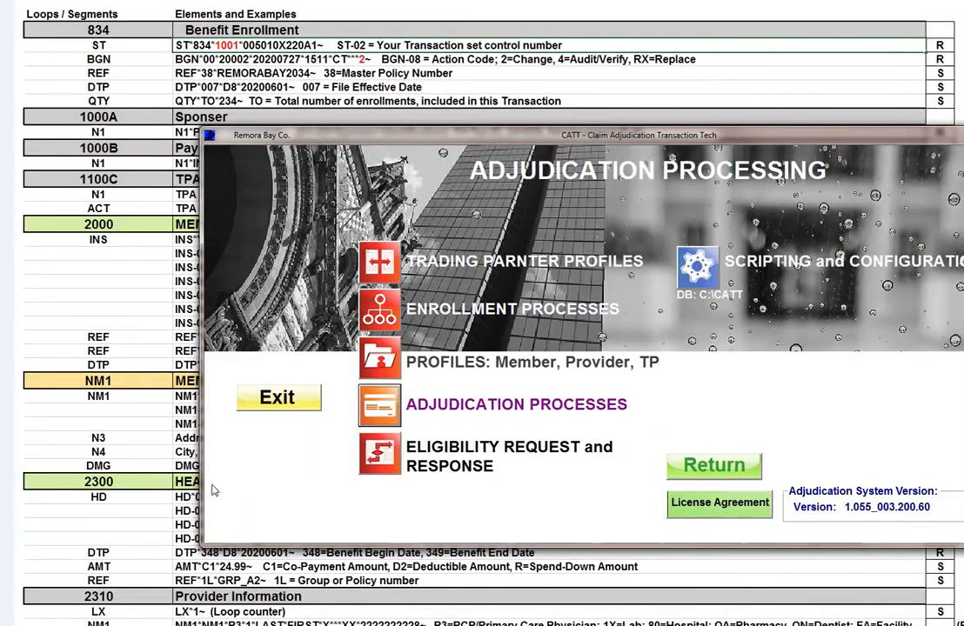
pyautogui.moveTo(720, 89)
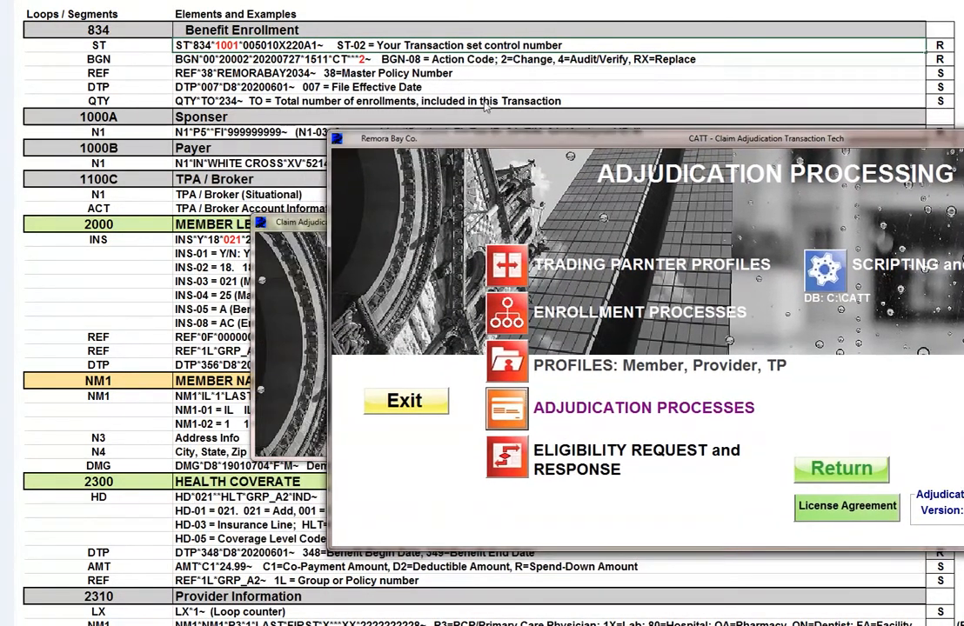
pyautogui.click(405, 401)
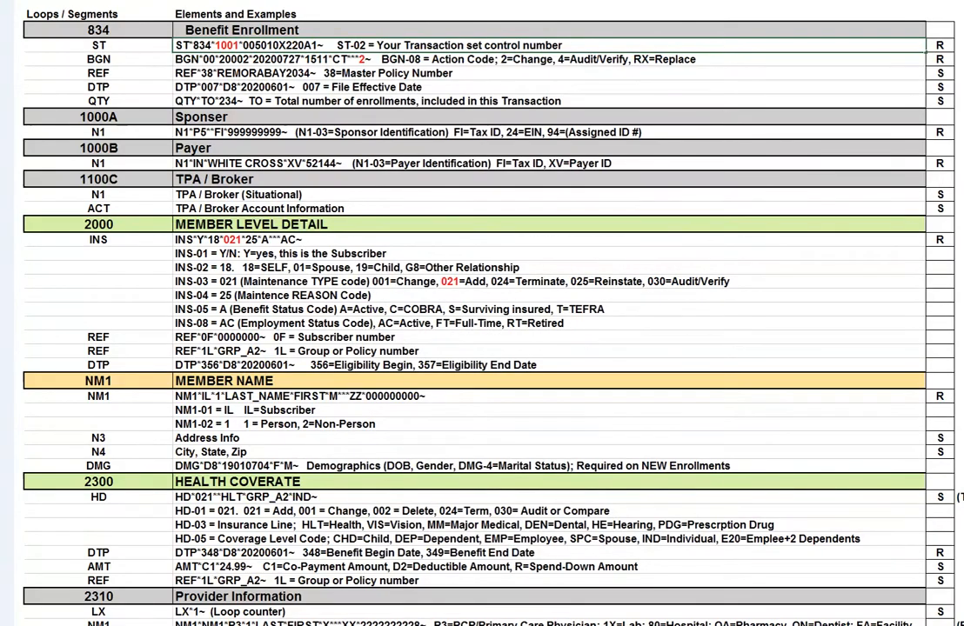